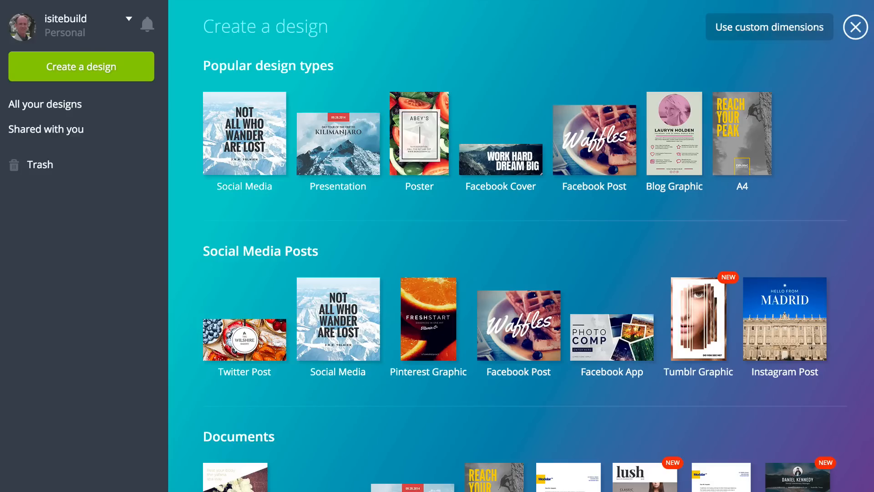
- Log in to the Canva account with the entered username and password
{"action": "scroll", "scroll_direction": "down", "scroll_amount": 3}
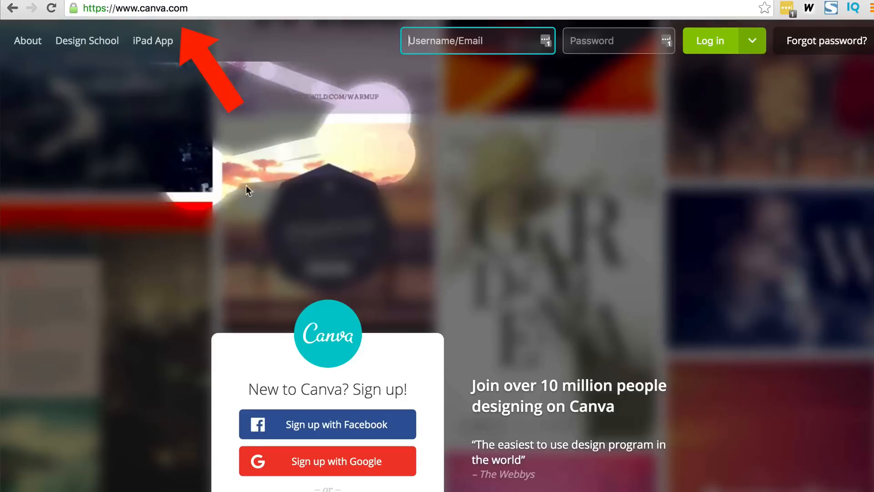
{"action": "scroll", "scroll_direction": "down", "scroll_amount": 3}
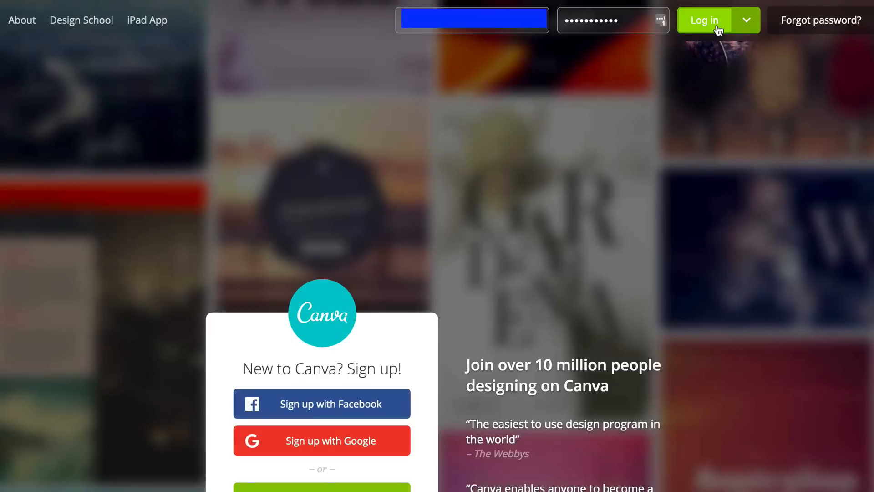
{"action": "left_click", "coordinate": [704, 20]}
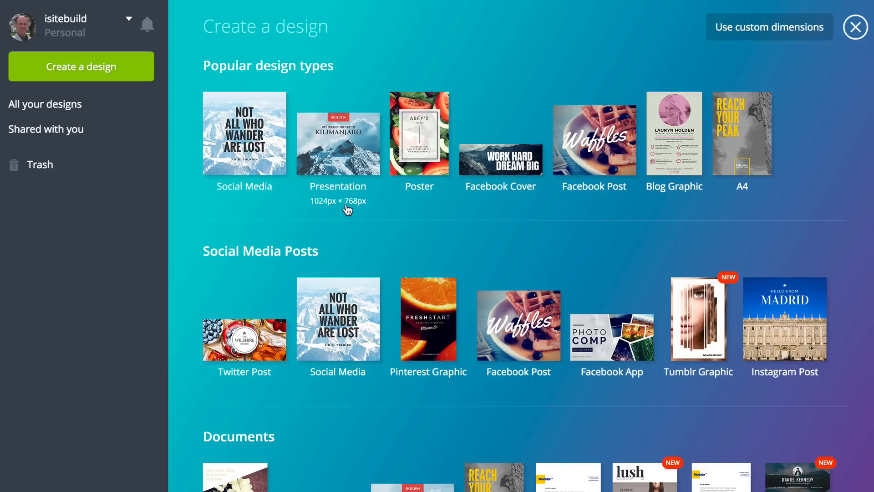
{"action": "mouse_move", "coordinate": [419, 207]}
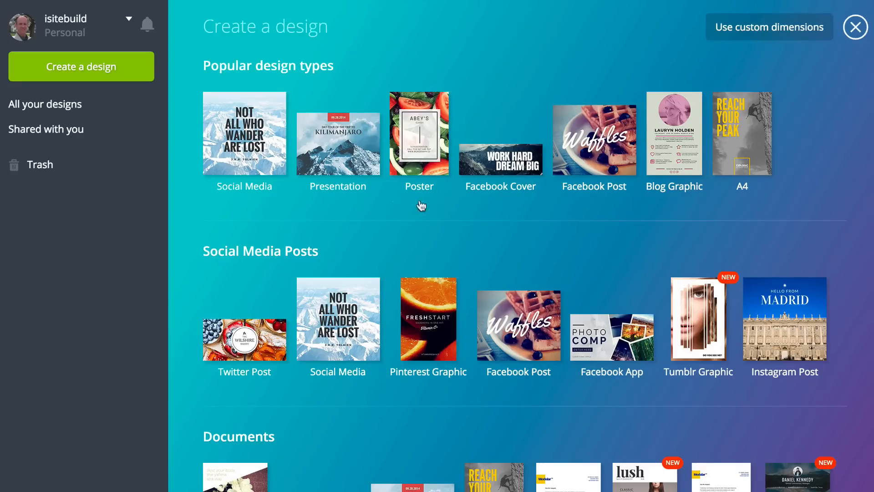
{"action": "mouse_move", "coordinate": [311, 255]}
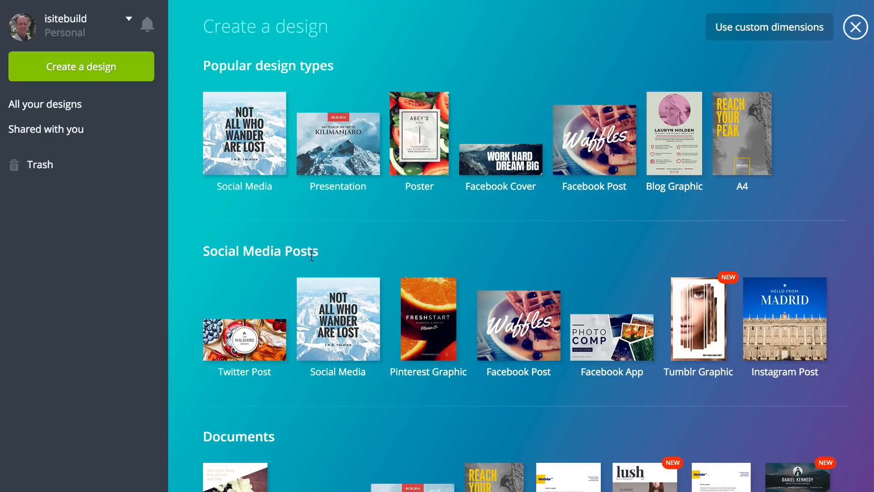
- Scroll the design type list down to the Social Media & Email Headers category
{"action": "scroll", "scroll_direction": "down", "scroll_amount": 3}
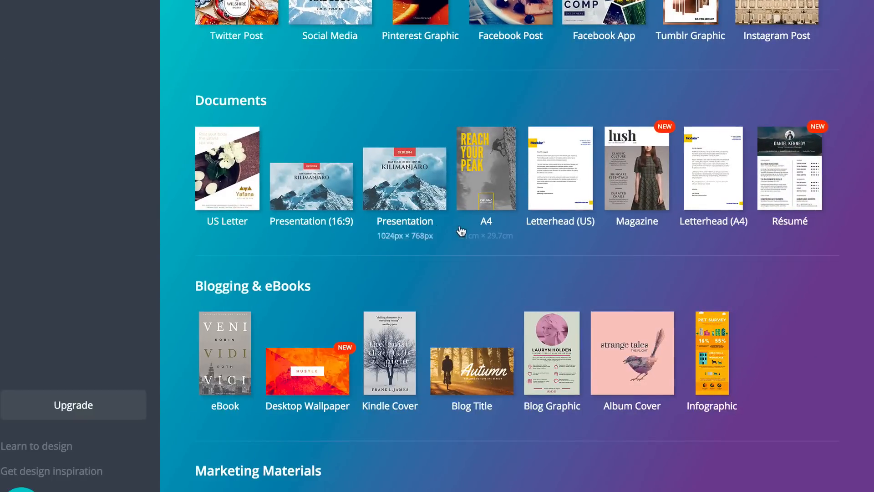
{"action": "scroll", "scroll_direction": "down", "scroll_amount": 3}
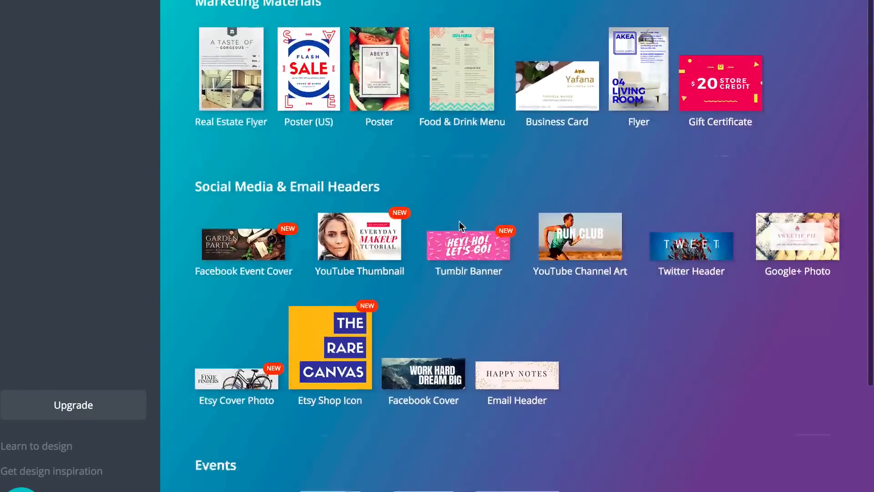
{"action": "scroll", "scroll_direction": "down", "scroll_amount": 3}
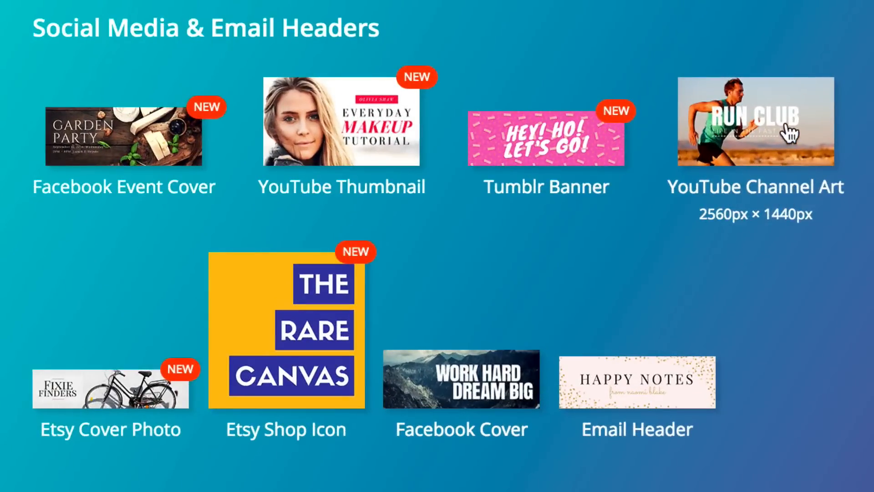
- Start a new YouTube Channel Art design and search the image library for dogs
{"action": "left_click", "coordinate": [755, 123]}
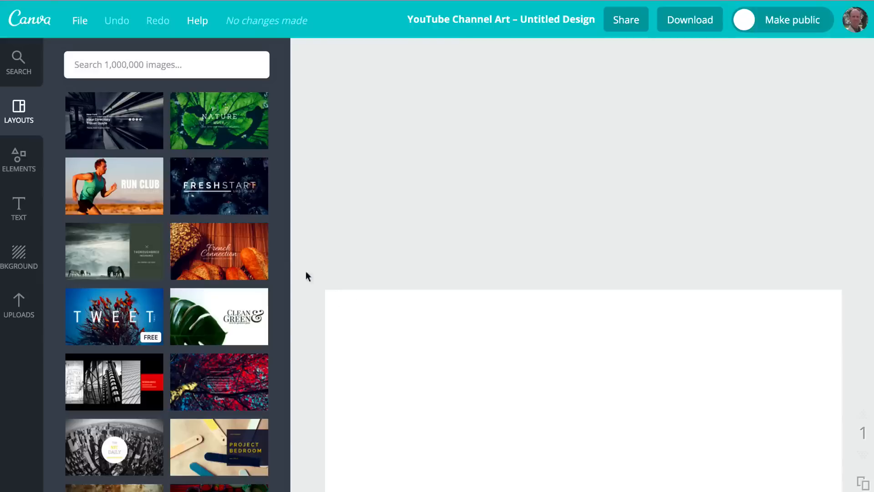
{"action": "mouse_move", "coordinate": [190, 344]}
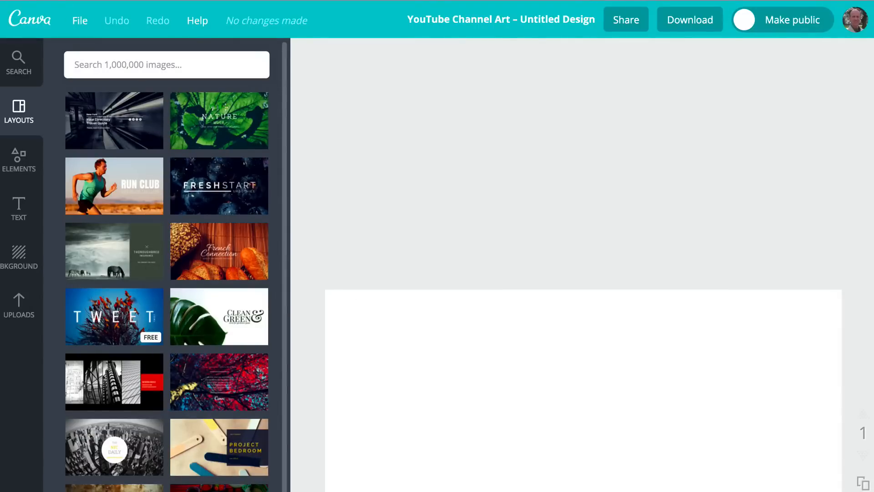
{"action": "left_click", "coordinate": [165, 63]}
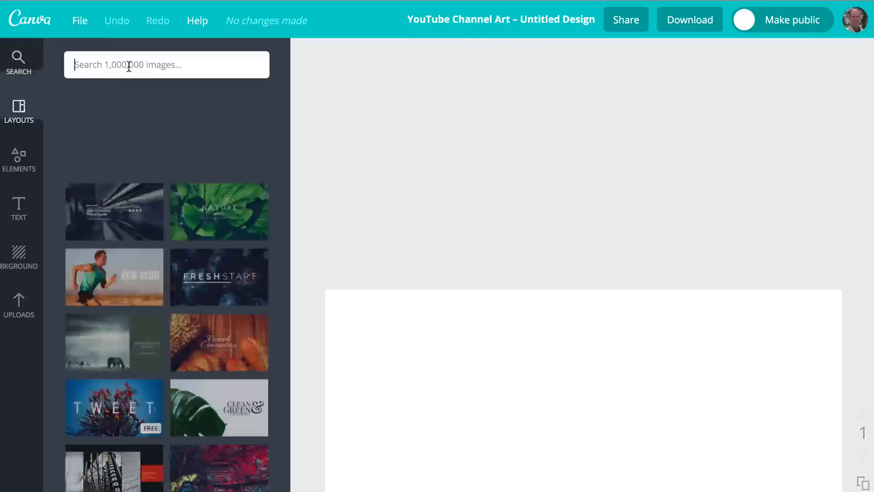
{"action": "type", "text": "dogs"}
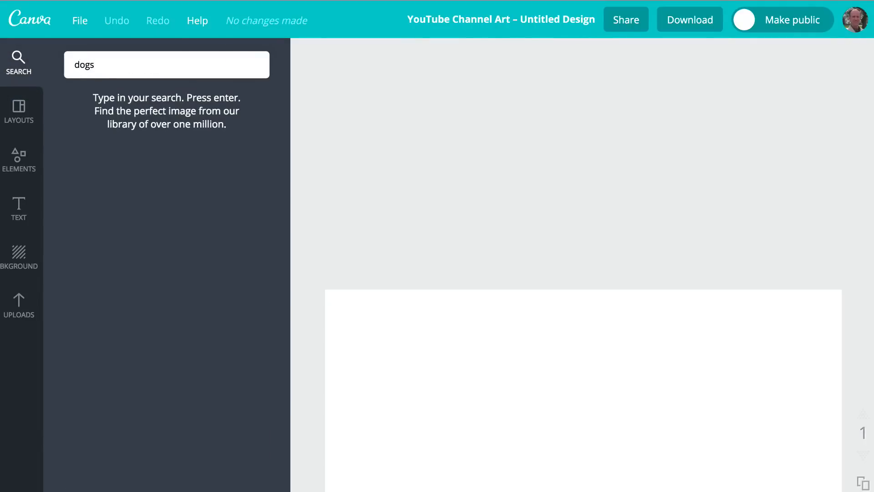
{"action": "key", "text": "enter"}
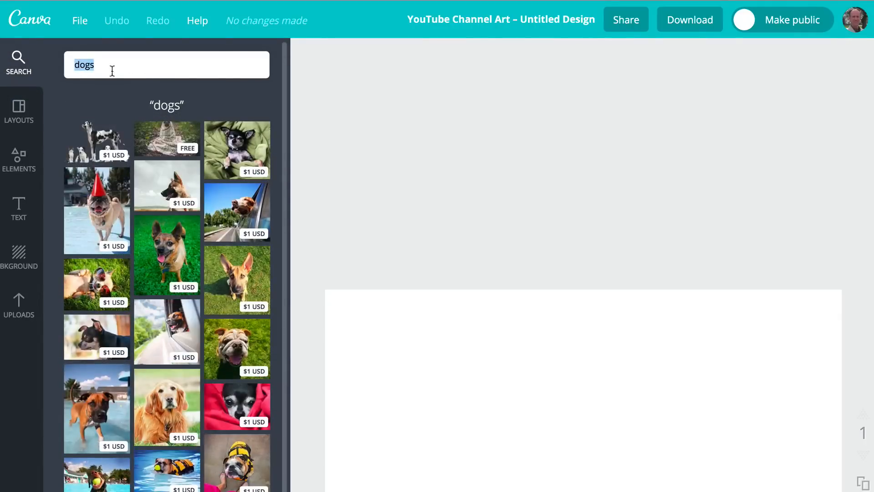
- Search the image library for mountains, then beaches, and browse the beach results
{"action": "type", "text": "mountains"}
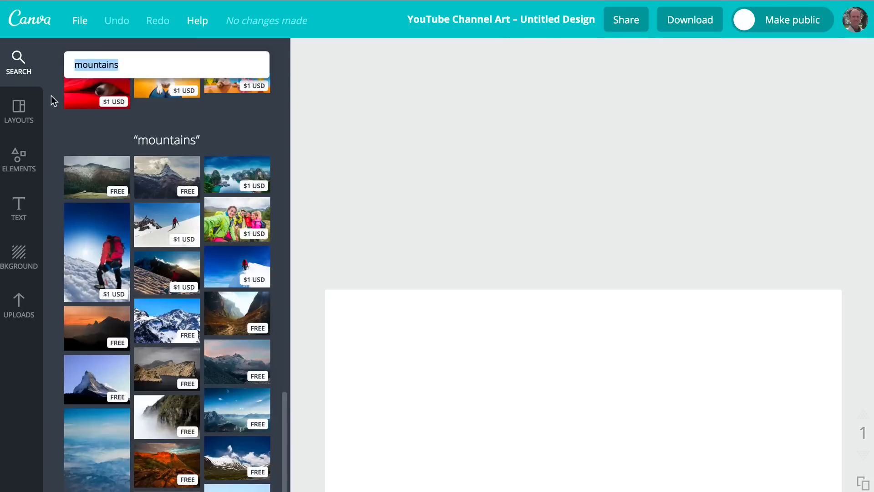
{"action": "type", "text": "be"}
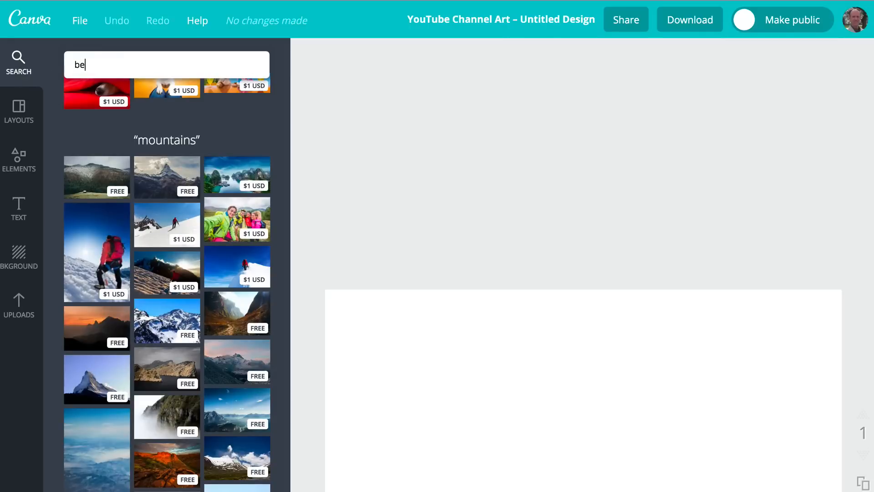
{"action": "type", "text": "beaches"}
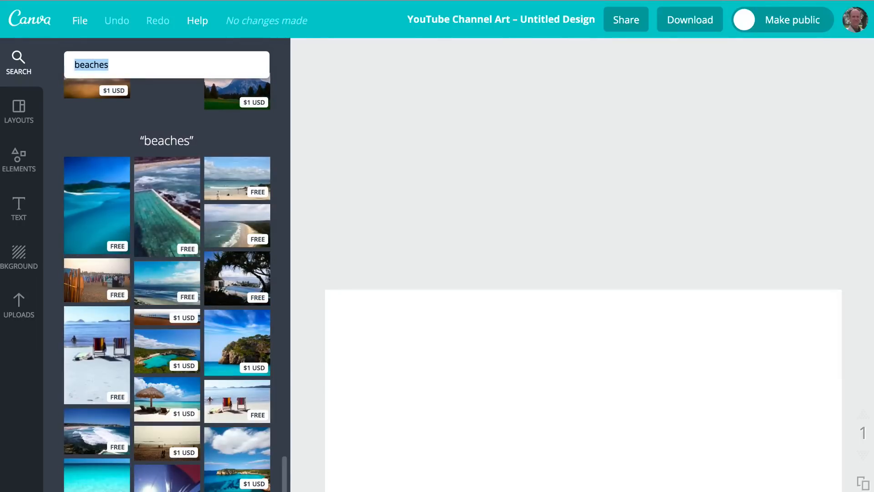
{"action": "scroll", "scroll_direction": "down", "scroll_amount": 3}
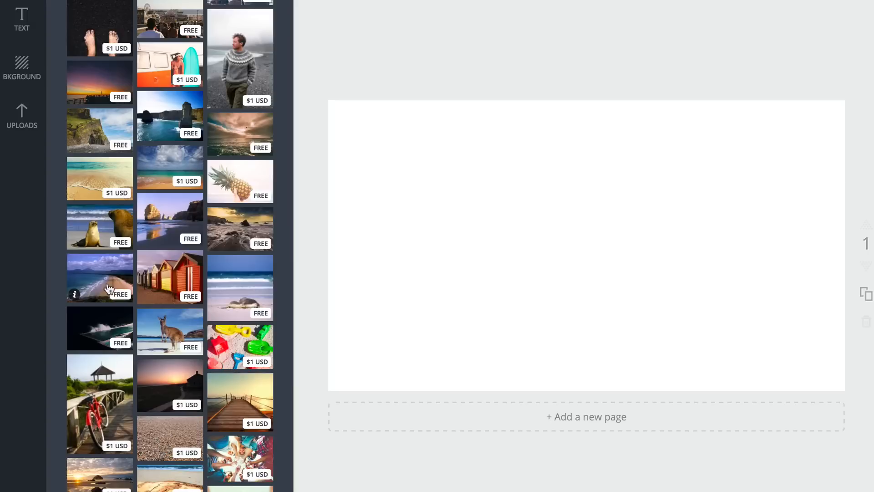
- Add the curving shoreline beach photo and enlarge it to cover the whole page
{"action": "left_click", "coordinate": [99, 278]}
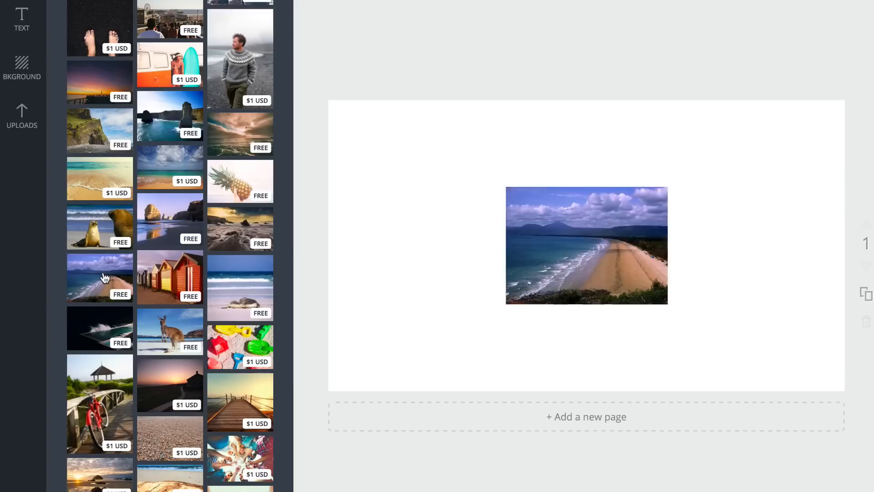
{"action": "left_click", "coordinate": [585, 245]}
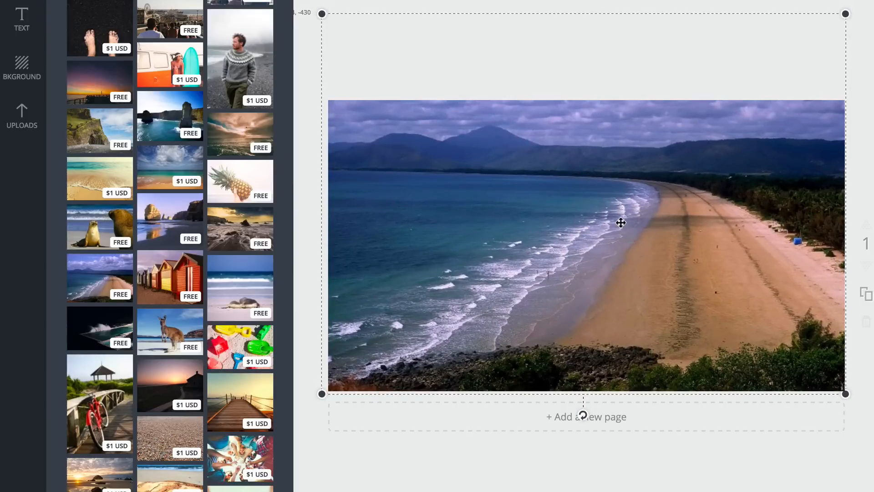
{"action": "left_click_drag", "start_coordinate": [620, 222], "coordinate": [652, 256]}
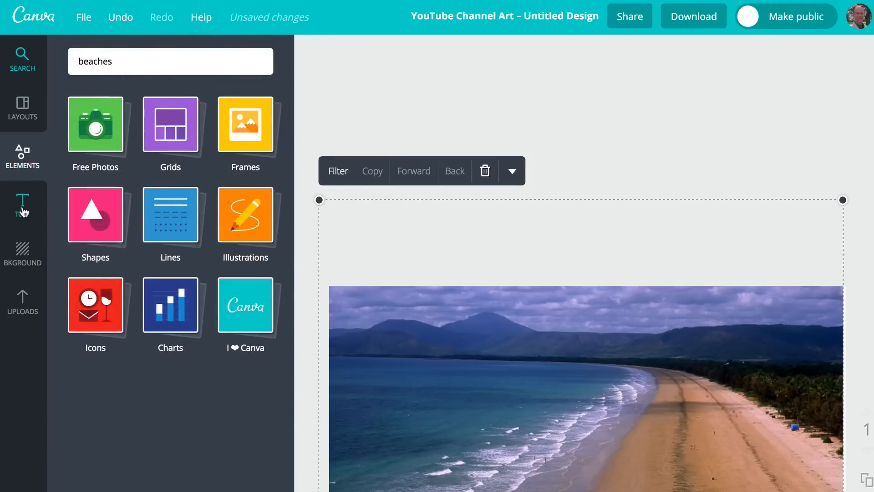
- Browse the ready-made text styles and the background pattern options
{"action": "left_click", "coordinate": [22, 205]}
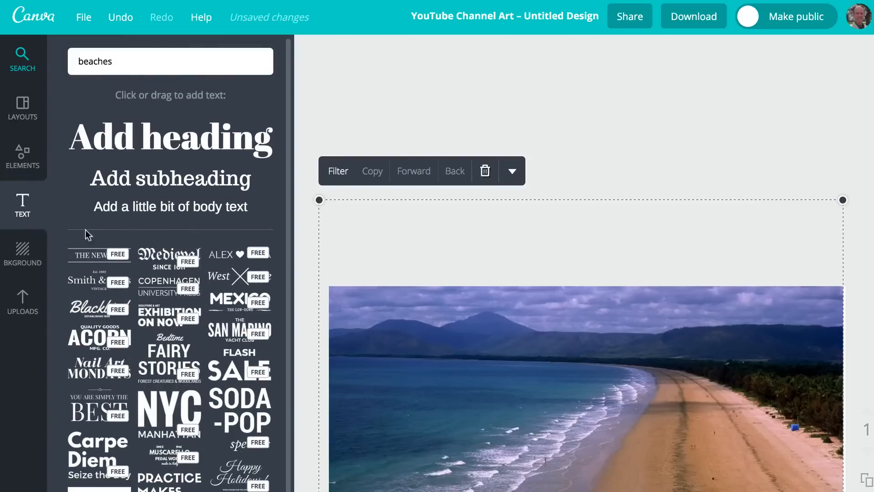
{"action": "left_click", "coordinate": [22, 253]}
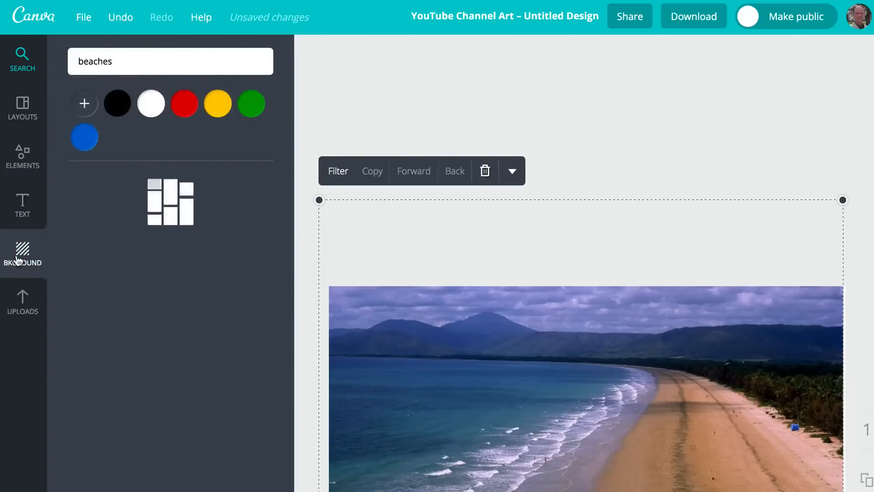
{"action": "left_click", "coordinate": [22, 252]}
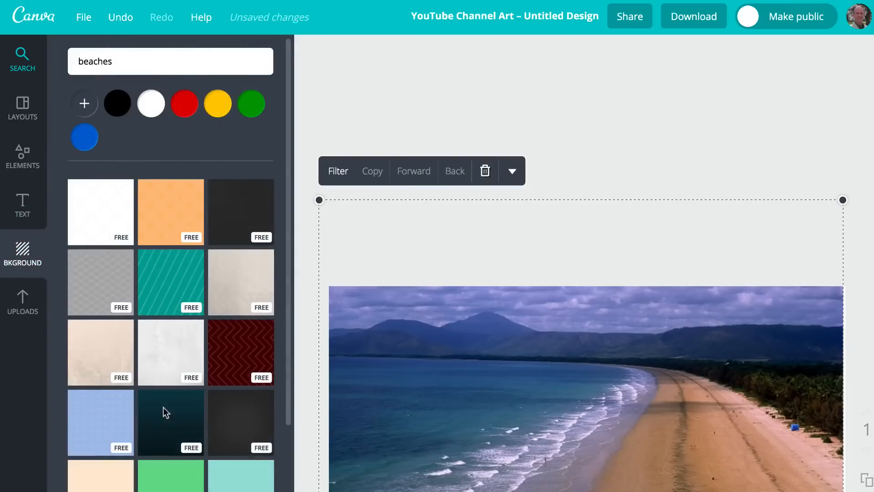
{"action": "scroll", "scroll_direction": "down", "scroll_amount": 3}
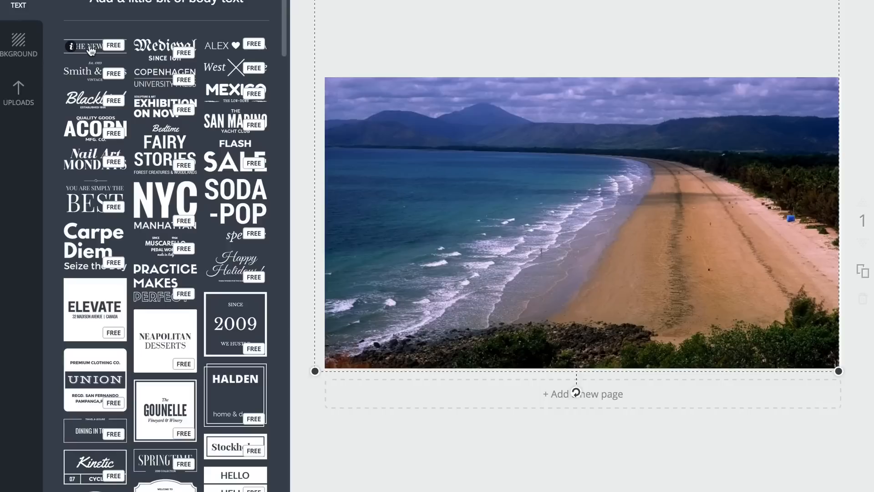
- Add the THE NEW YOU text design, retitle it 'VIDEOS DONE FOR YOU' and colour it white
{"action": "left_click", "coordinate": [95, 46]}
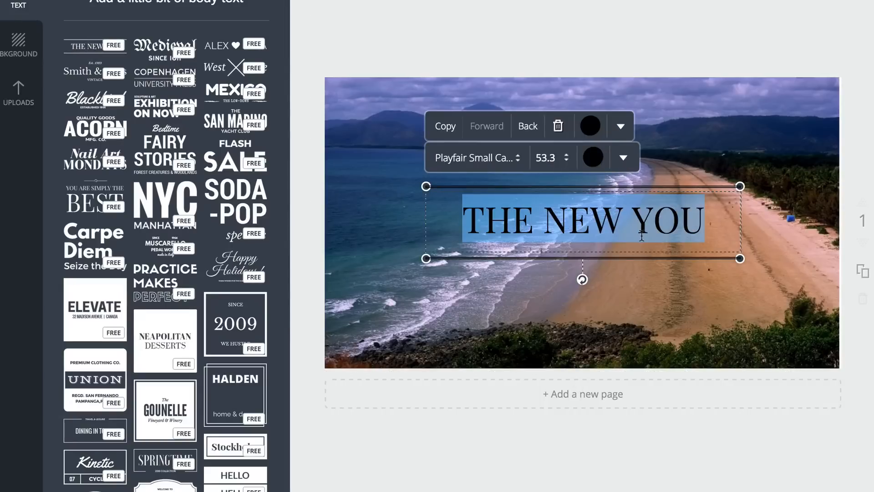
{"action": "type", "text": "VIDEOS DONE FOR YOU"}
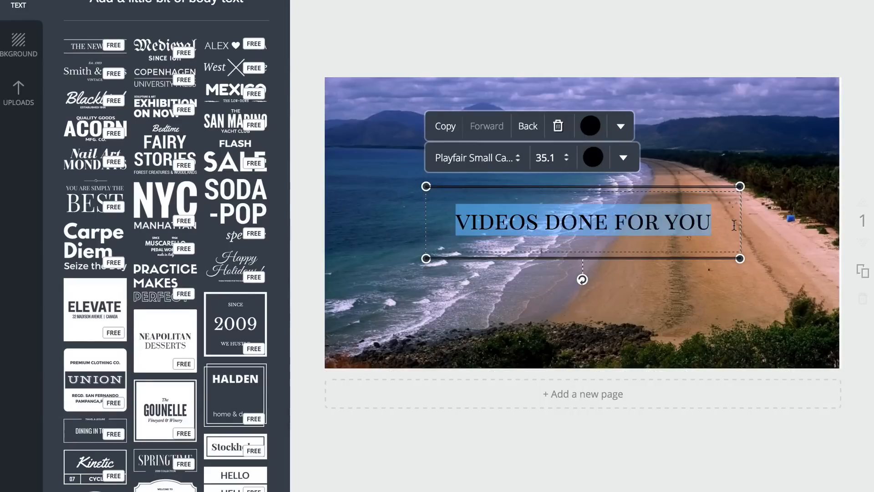
{"action": "left_click", "coordinate": [589, 125]}
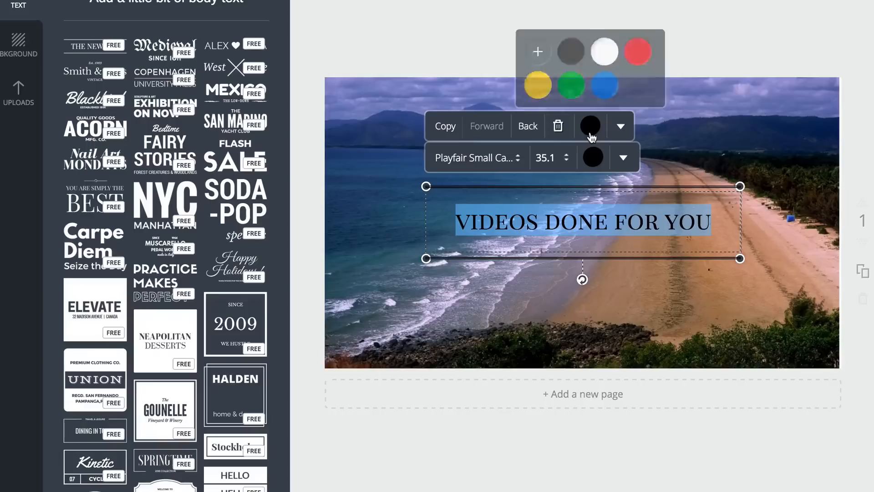
{"action": "left_click", "coordinate": [604, 52]}
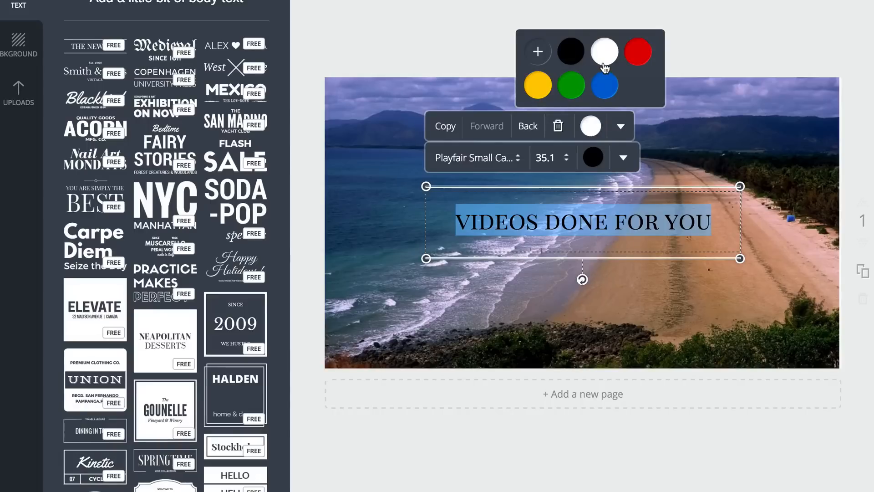
- Make the title bold and centre-aligned from the text formatting options
{"action": "left_click", "coordinate": [620, 157]}
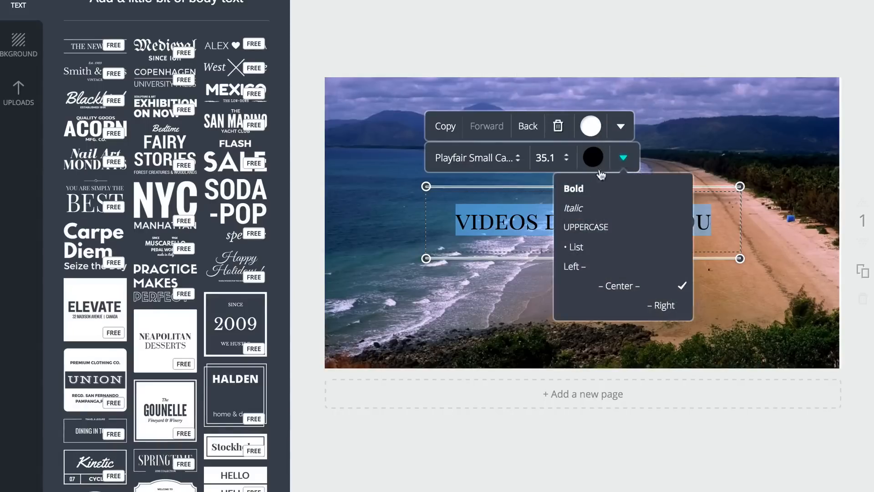
{"action": "left_click", "coordinate": [572, 188]}
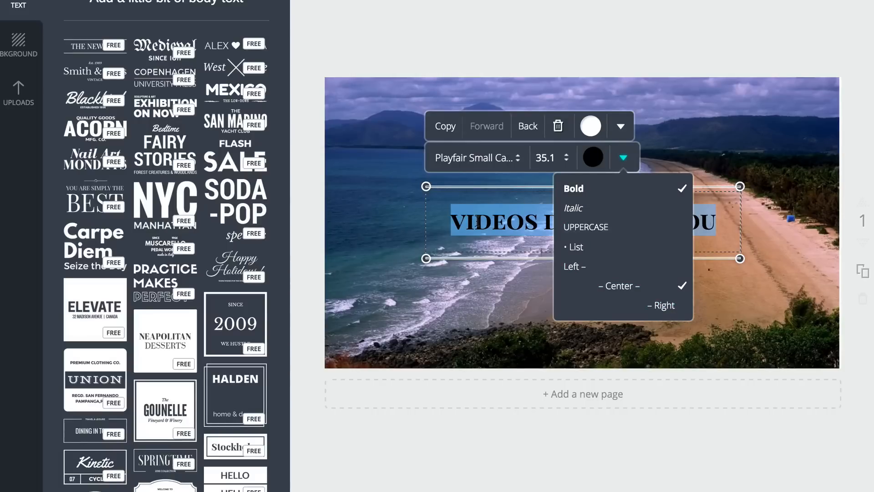
{"action": "left_click", "coordinate": [547, 157]}
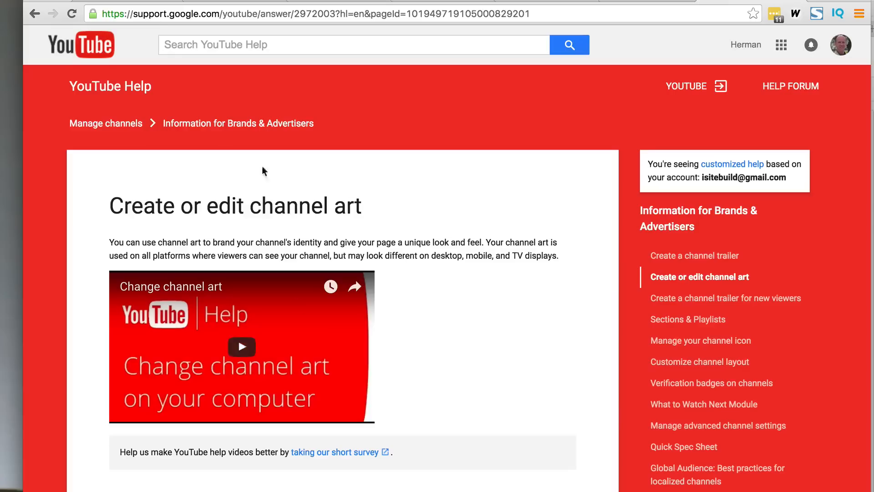
{"action": "mouse_move", "coordinate": [377, 211]}
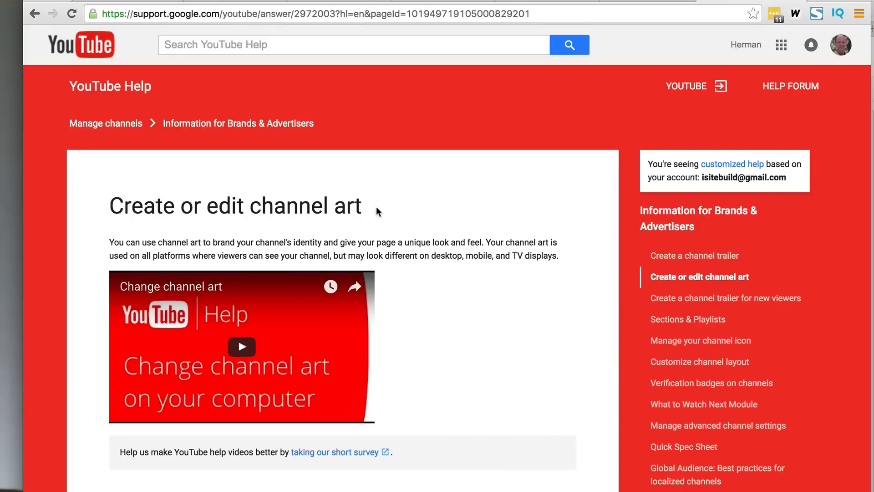
{"action": "mouse_move", "coordinate": [384, 217]}
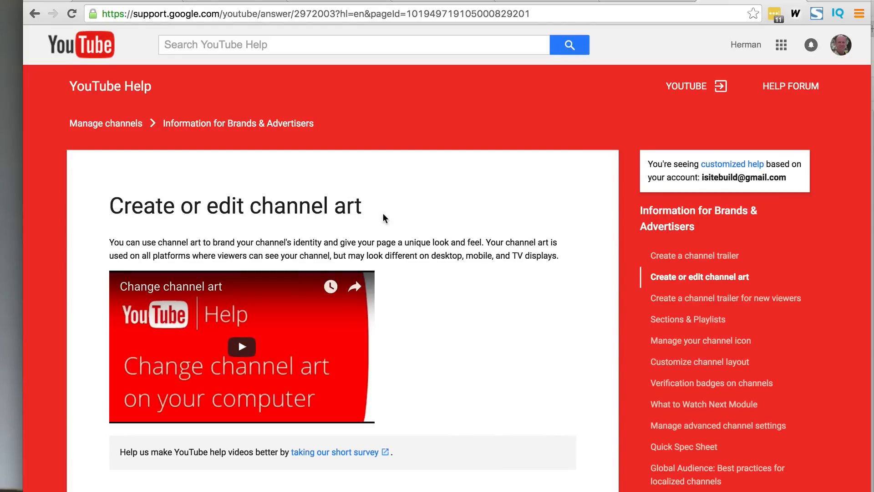
- Scroll the YouTube Help article down to the channel art image guidelines
{"action": "scroll", "scroll_direction": "down", "scroll_amount": 3}
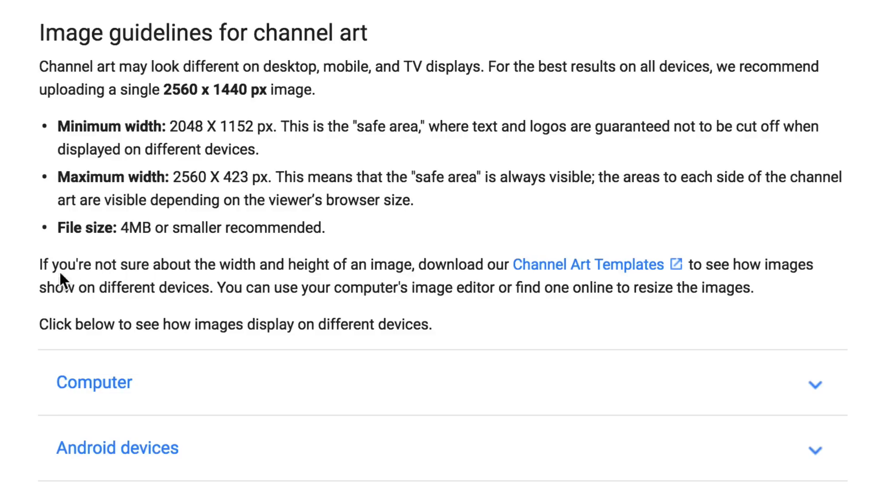
{"action": "mouse_move", "coordinate": [421, 264]}
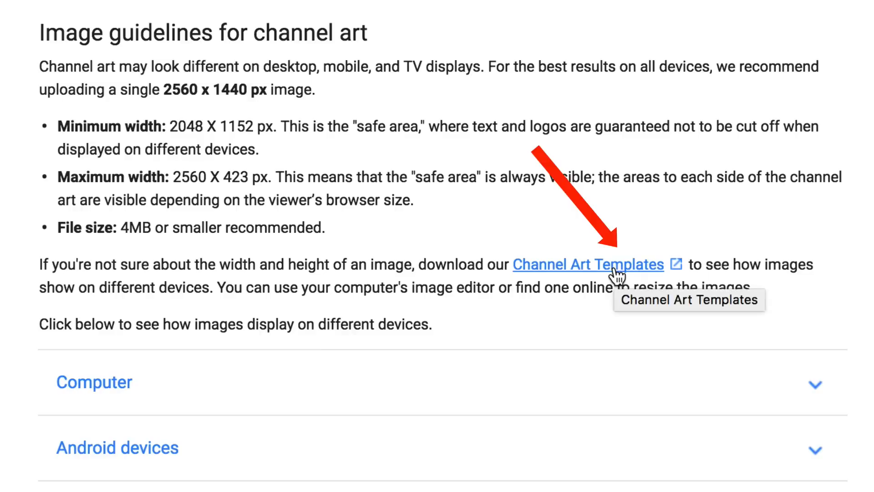
{"action": "scroll", "scroll_direction": "down", "scroll_amount": 3}
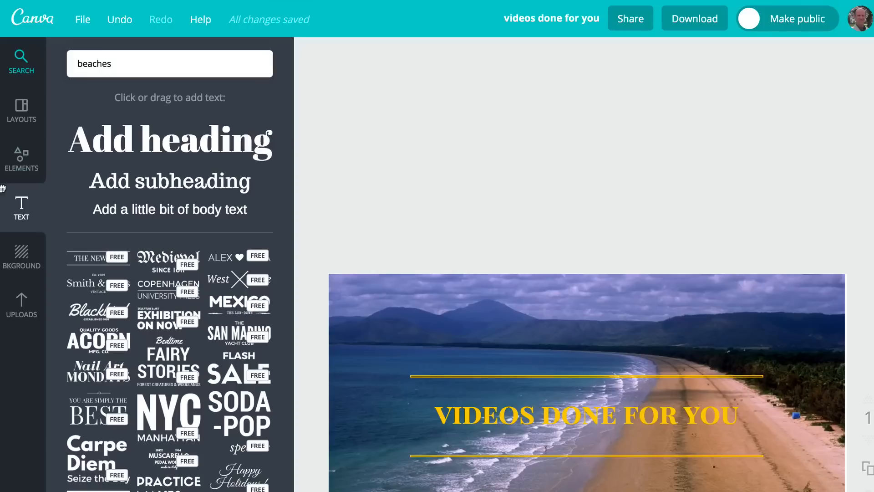
- Upload the channel art template file from the computer into Uploads
{"action": "left_click", "coordinate": [21, 305]}
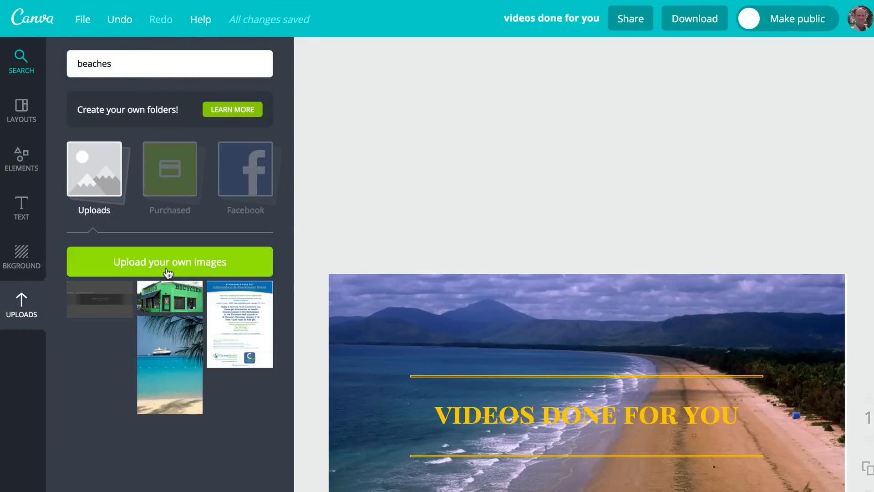
{"action": "left_click", "coordinate": [169, 261]}
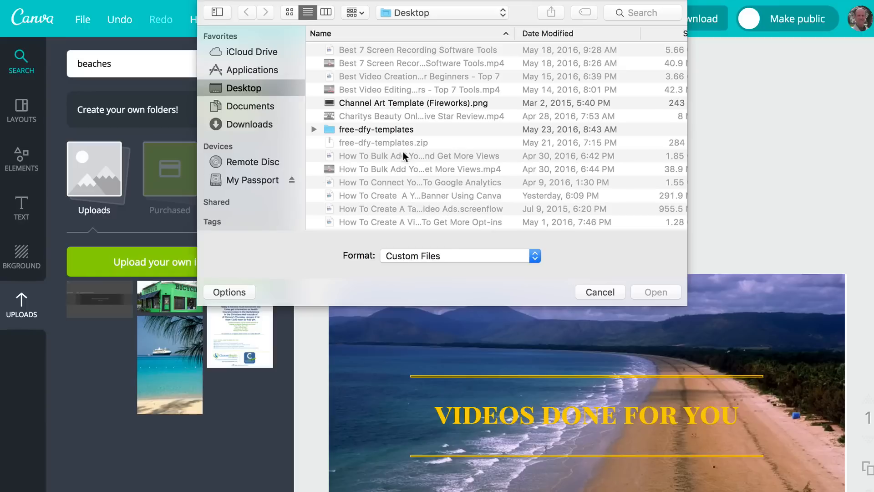
{"action": "left_click", "coordinate": [412, 103]}
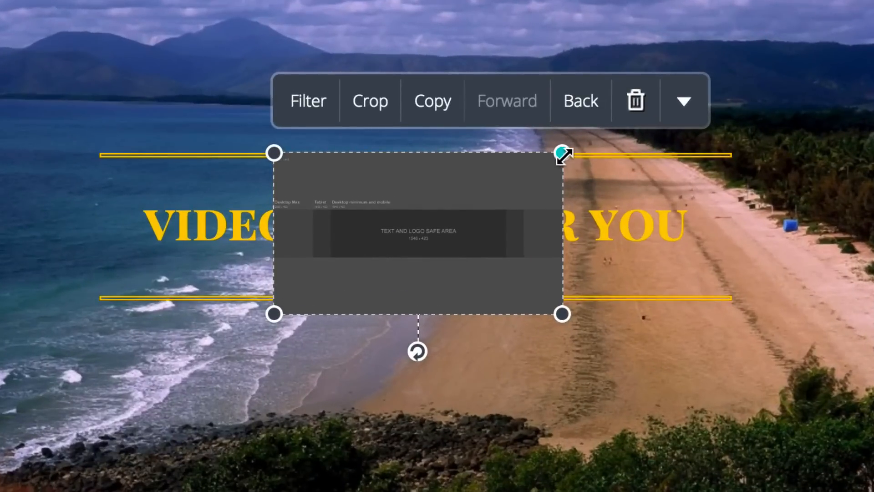
- Stretch the template over the whole banner and set its transparency to about 51
{"action": "left_click_drag", "start_coordinate": [562, 153], "coordinate": [816, 10]}
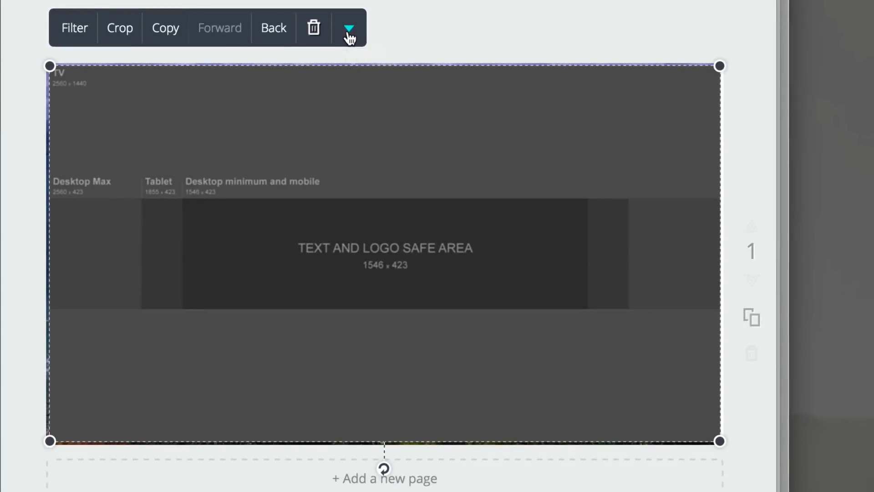
{"action": "left_click", "coordinate": [349, 28]}
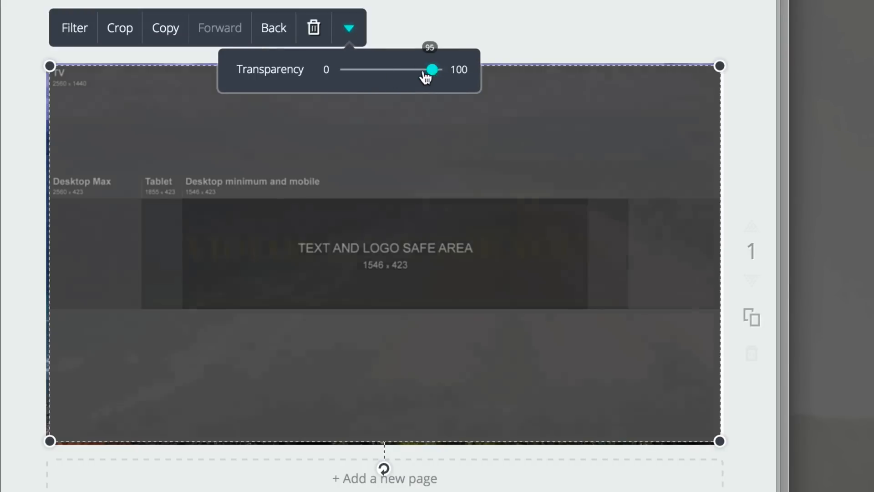
{"action": "left_click_drag", "start_coordinate": [433, 69], "coordinate": [401, 70]}
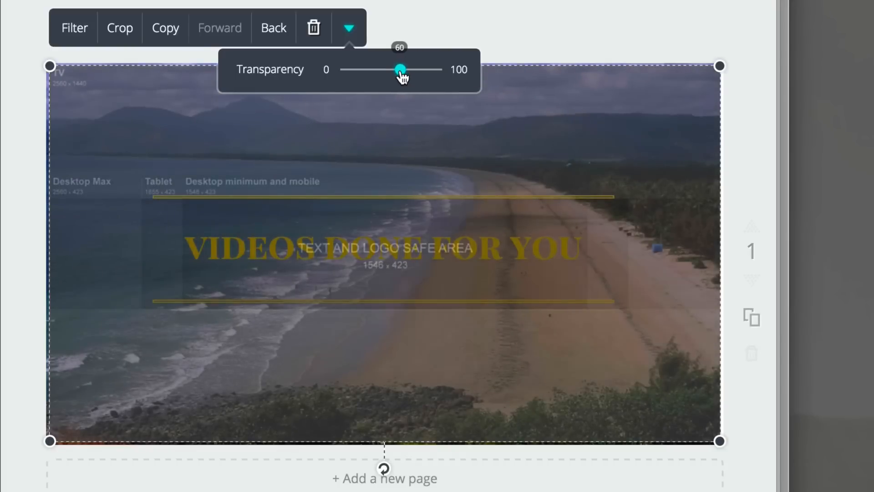
{"action": "left_click_drag", "start_coordinate": [401, 69], "coordinate": [392, 69]}
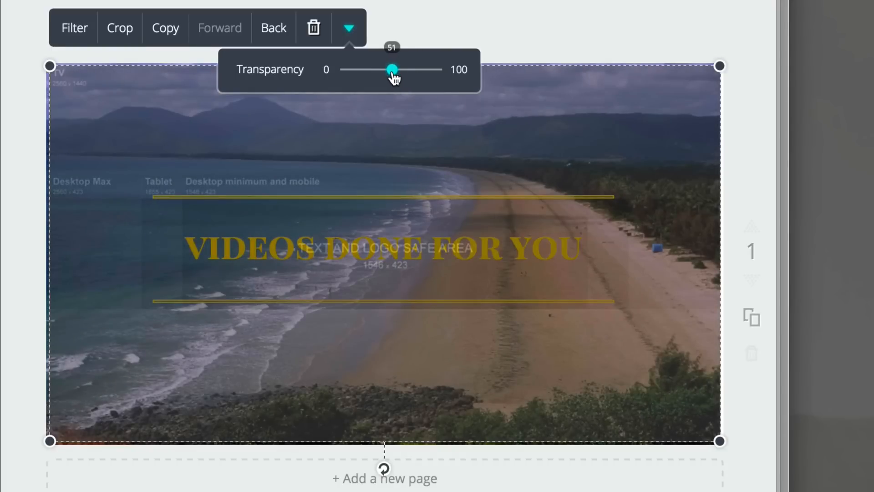
{"action": "left_click", "coordinate": [349, 28]}
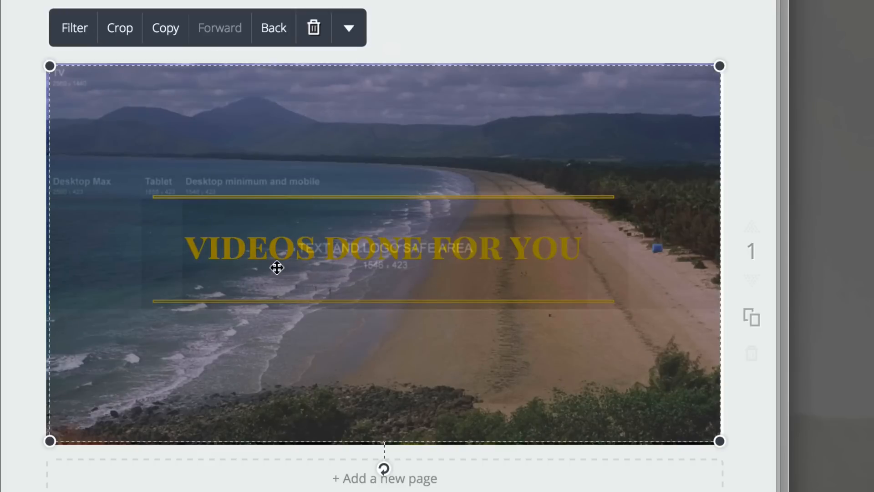
{"action": "mouse_move", "coordinate": [485, 258]}
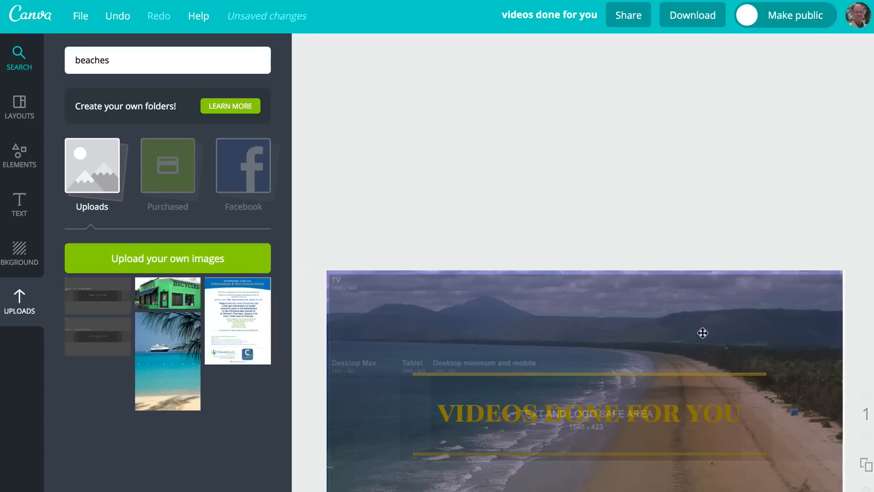
{"action": "mouse_move", "coordinate": [692, 15]}
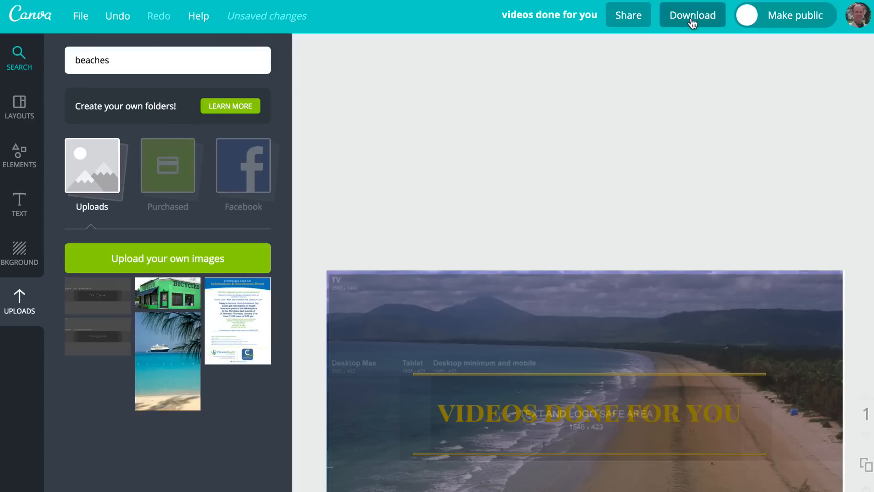
- Download the banner design as 'Image: for Web (JPG)'
{"action": "left_click", "coordinate": [692, 16]}
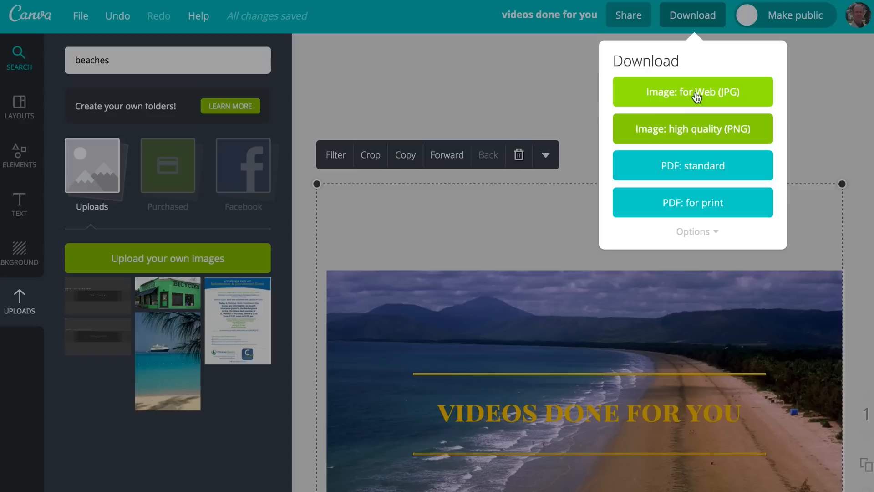
{"action": "mouse_move", "coordinate": [730, 98]}
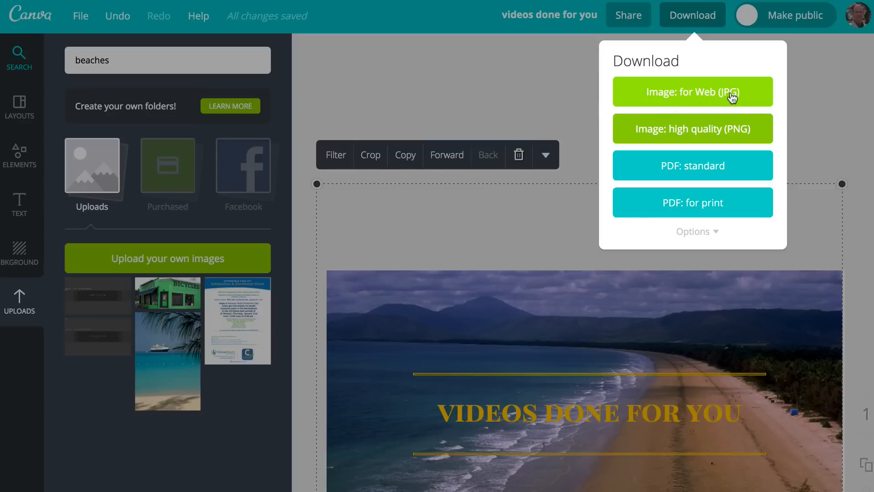
{"action": "left_click", "coordinate": [692, 92]}
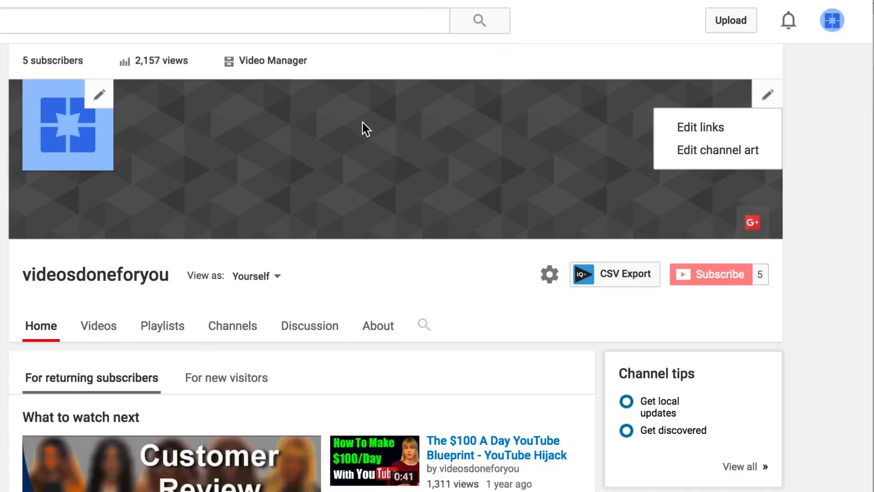
{"action": "mouse_move", "coordinate": [718, 150]}
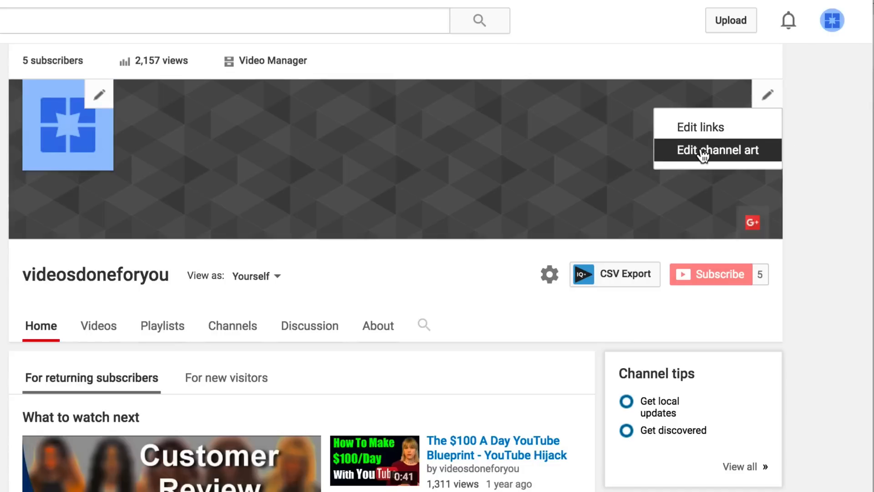
- Upload 'videos done for you.jpg' from Downloads as the channel's banner art and confirm it
{"action": "left_click", "coordinate": [716, 149]}
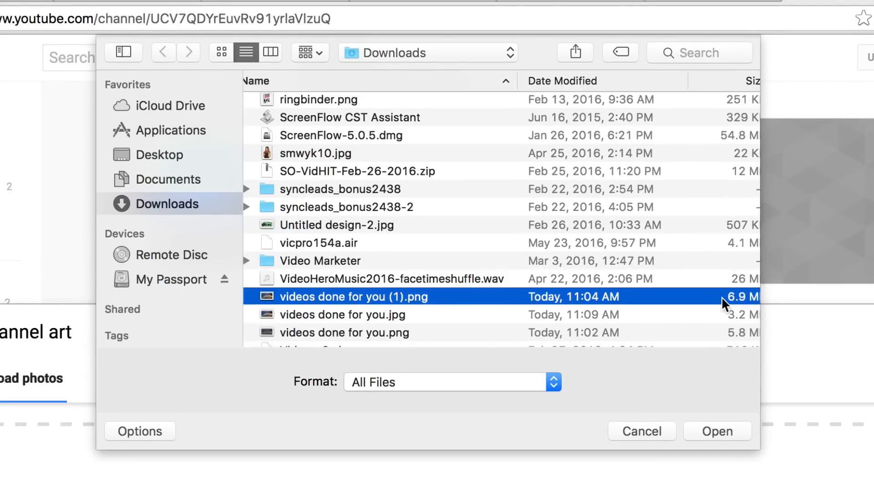
{"action": "left_click", "coordinate": [342, 314]}
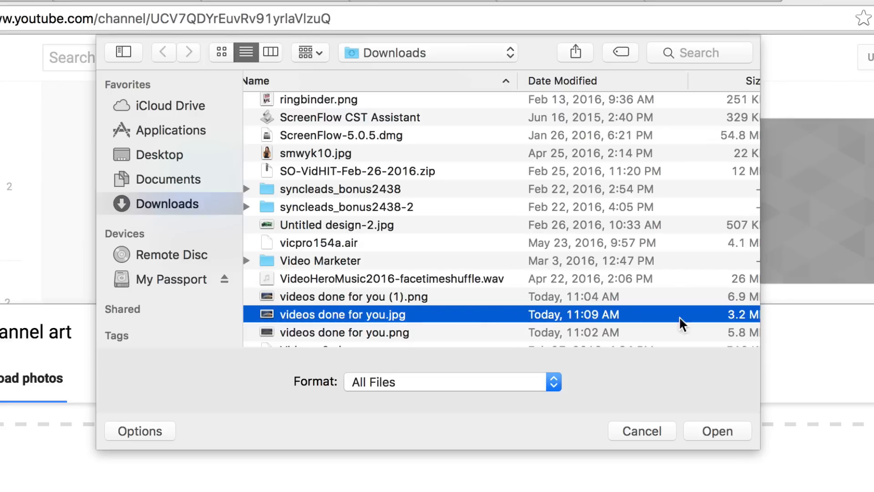
{"action": "mouse_move", "coordinate": [733, 323]}
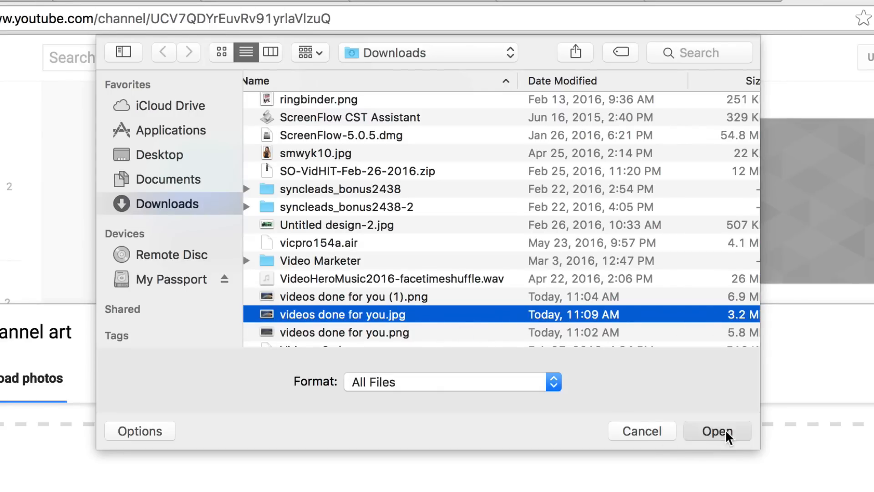
{"action": "left_click", "coordinate": [718, 431]}
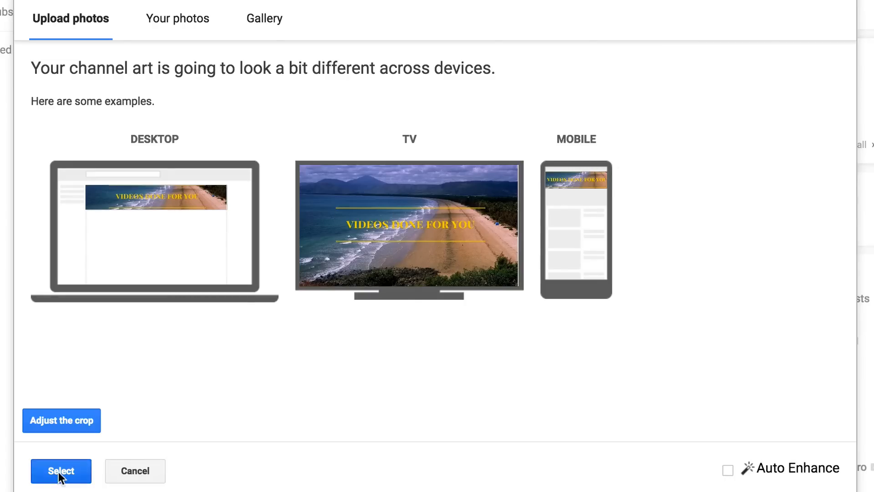
{"action": "left_click", "coordinate": [61, 471]}
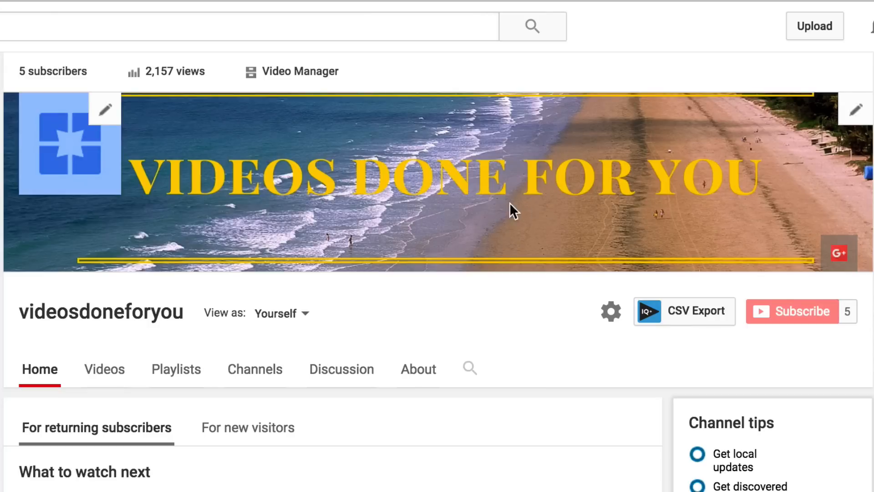
{"action": "mouse_move", "coordinate": [613, 204]}
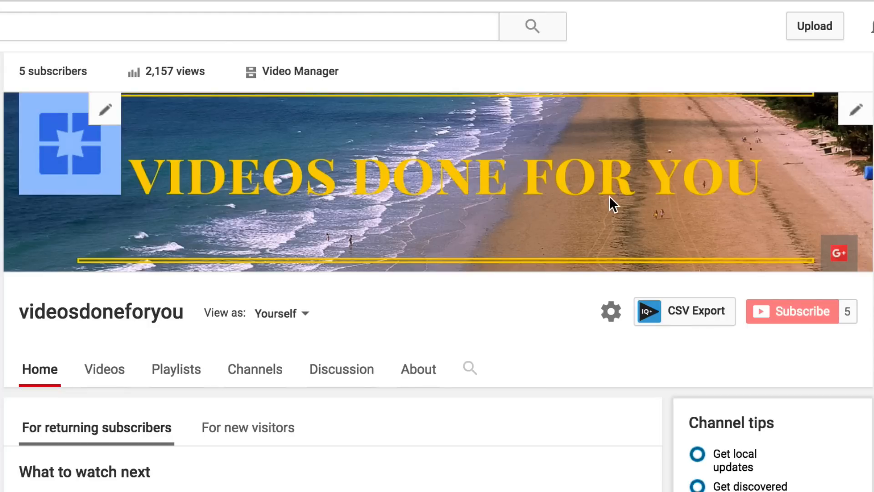
{"action": "mouse_move", "coordinate": [148, 156]}
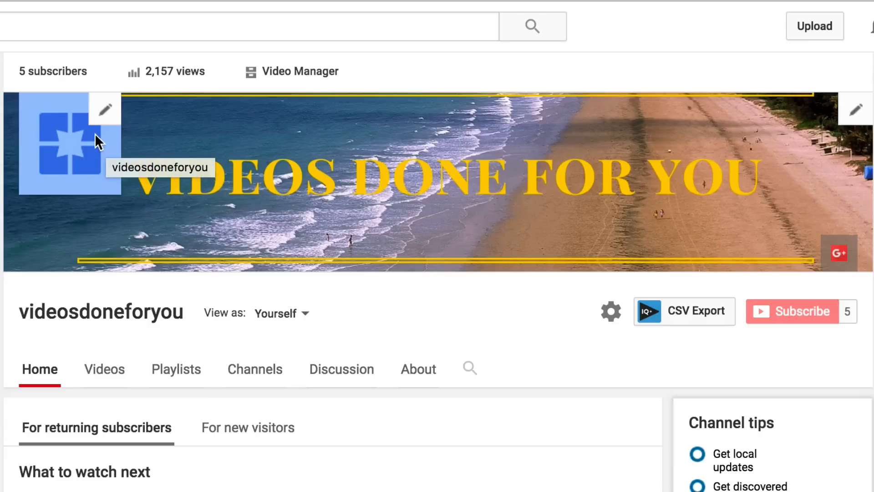
{"action": "mouse_move", "coordinate": [270, 138]}
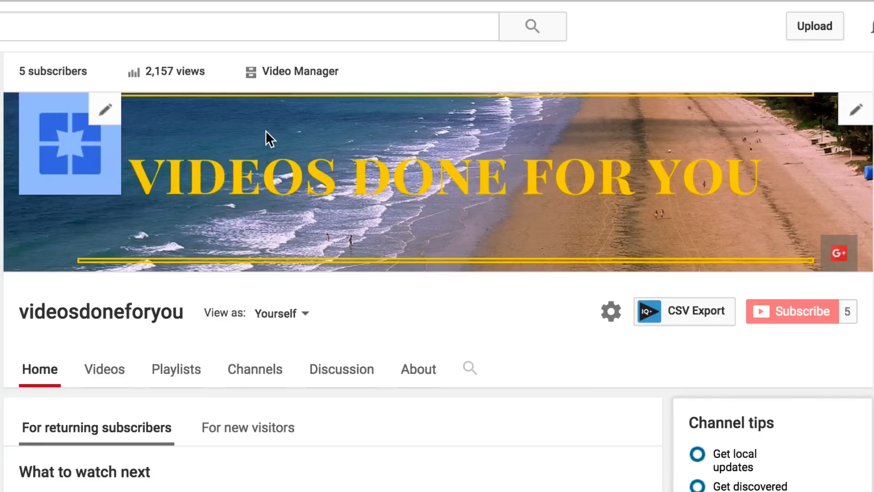